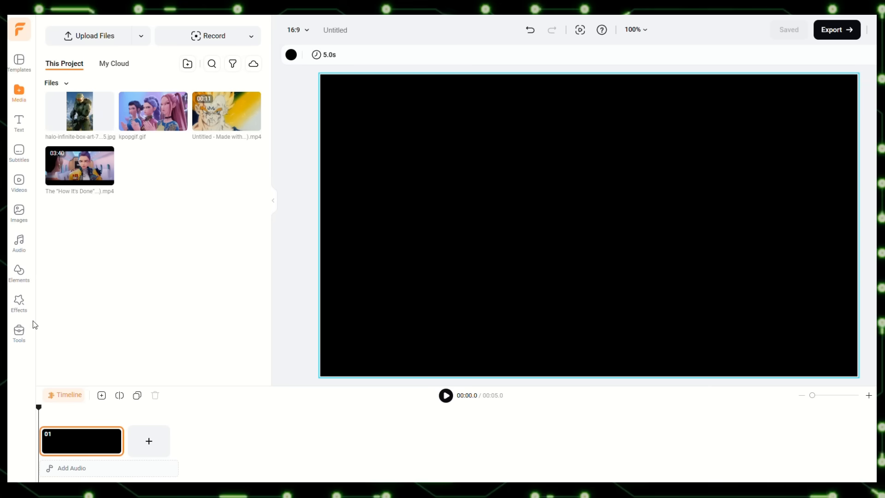
# Open AI Image BG Remover from the Tools collection in the sidebar
pyautogui.click(19, 332)
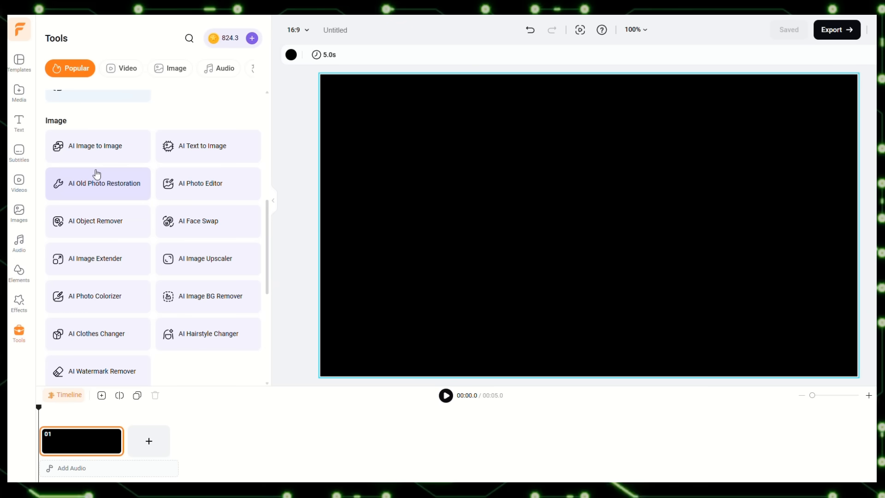
pyautogui.moveTo(210, 272)
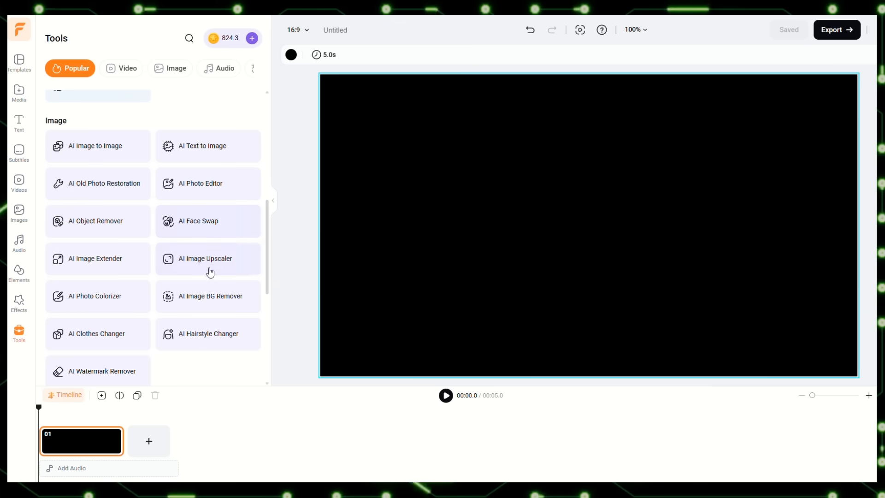
pyautogui.click(210, 296)
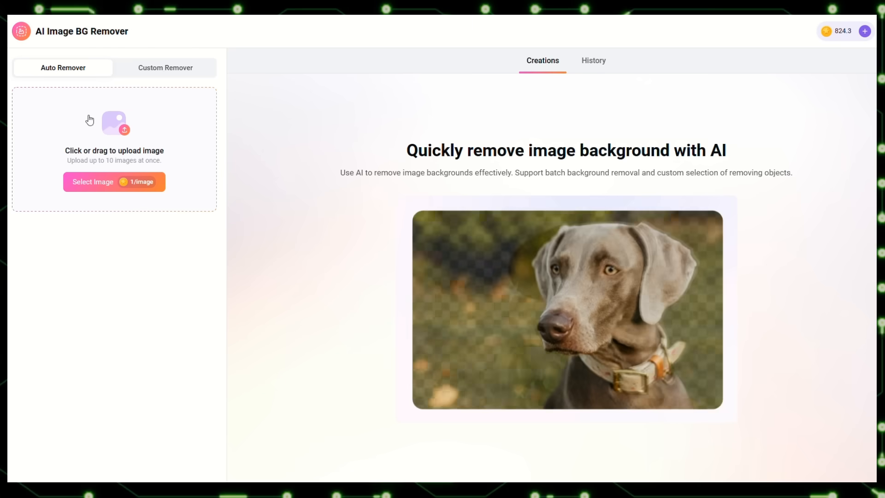
# Remove the background from the Halo box art, try Restore and Erase refinements, and apply
pyautogui.click(115, 182)
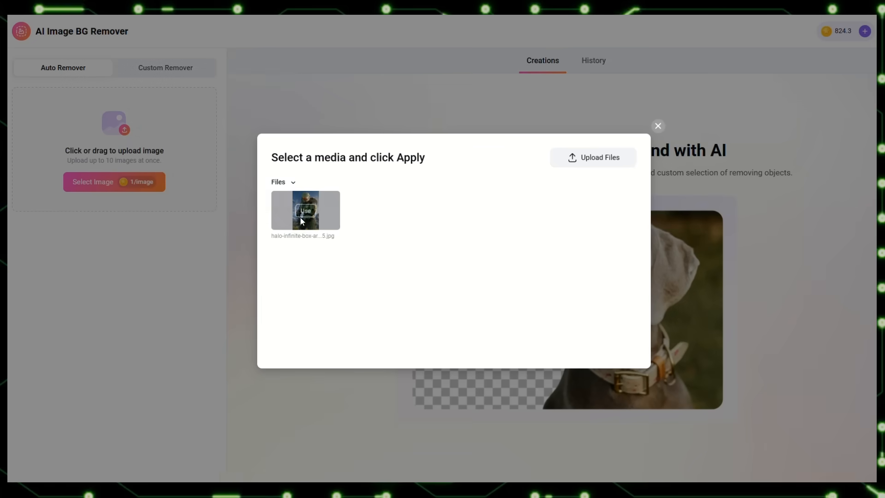
pyautogui.click(305, 210)
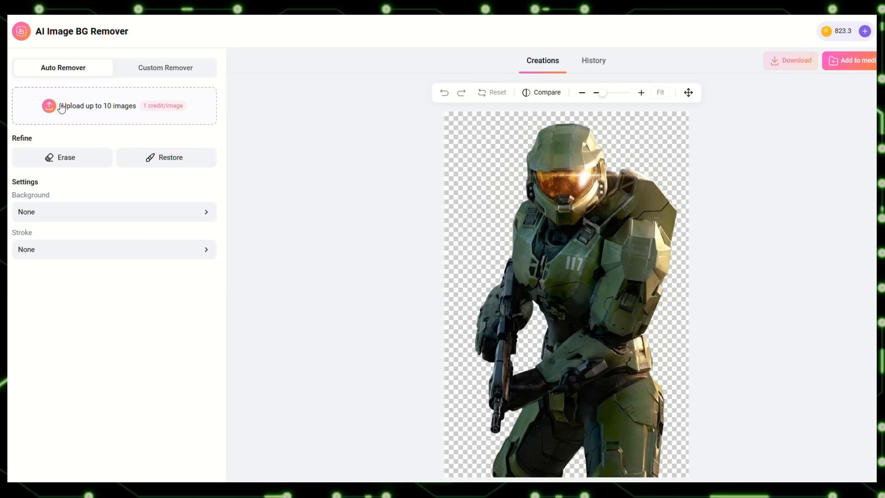
pyautogui.click(166, 157)
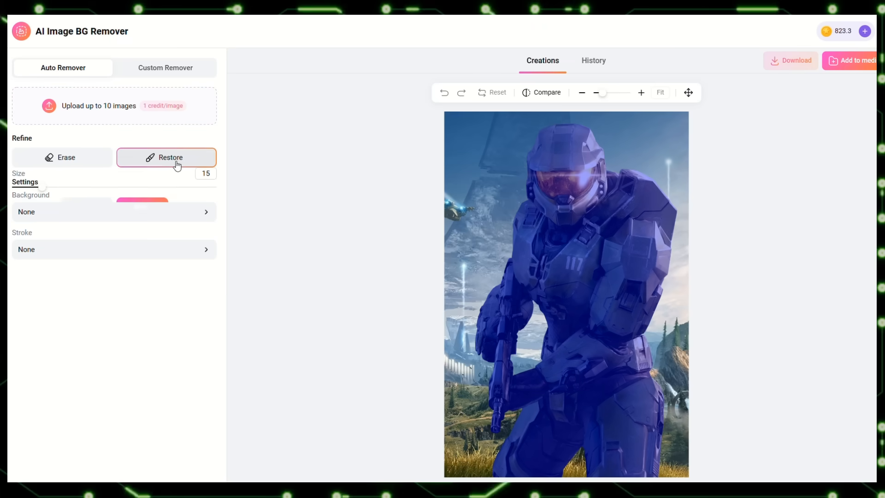
pyautogui.click(166, 157)
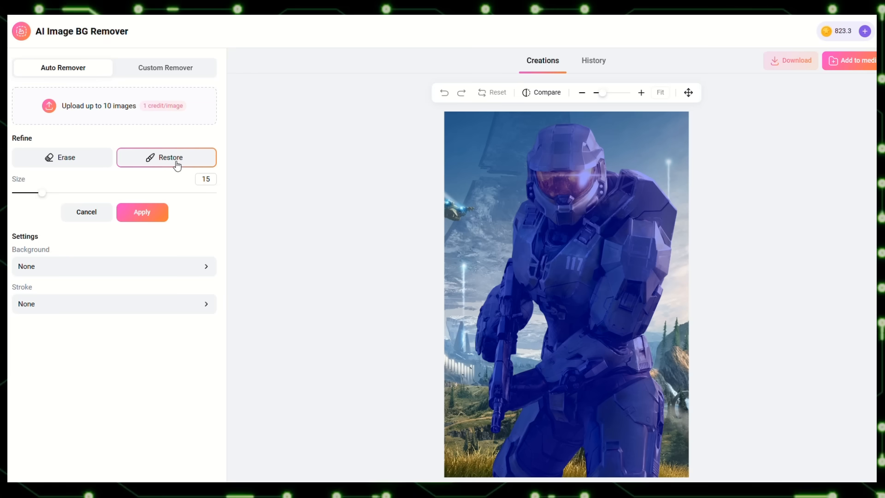
pyautogui.click(62, 158)
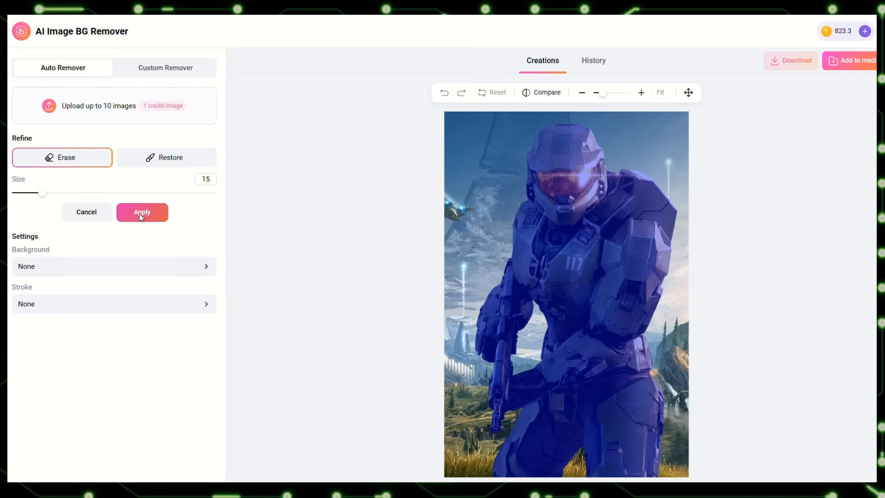
pyautogui.click(142, 212)
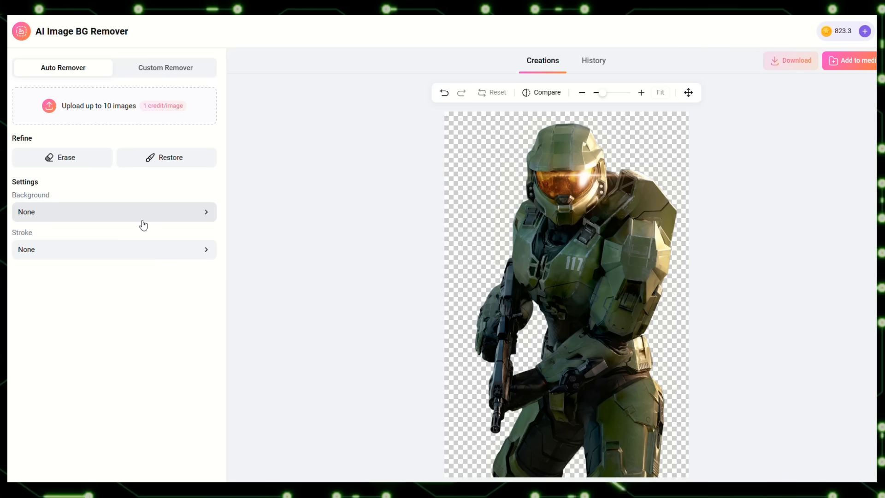
# Try sunset sea, bicycle beach and teal brushstroke backdrops, settling on the pink dunes photo
pyautogui.click(113, 212)
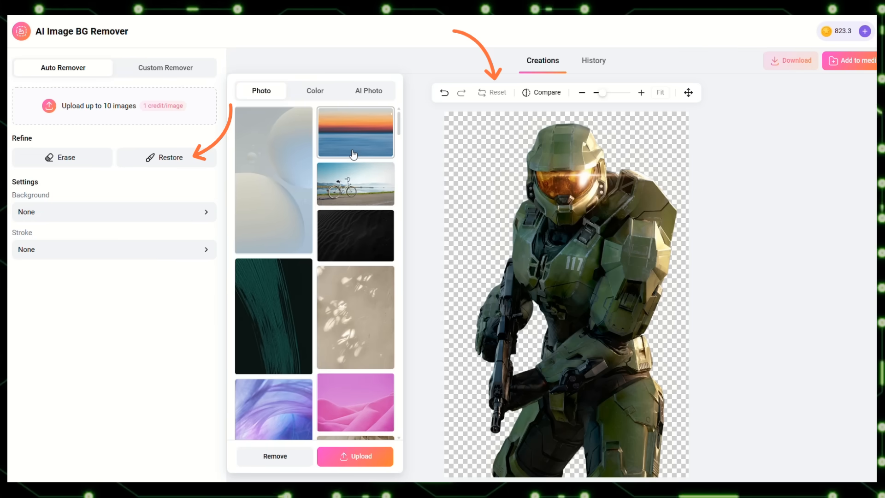
pyautogui.click(355, 131)
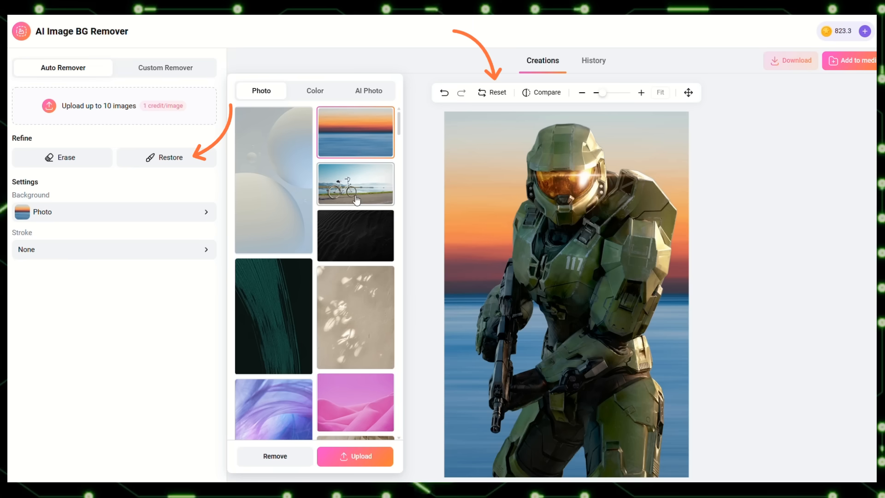
pyautogui.click(355, 184)
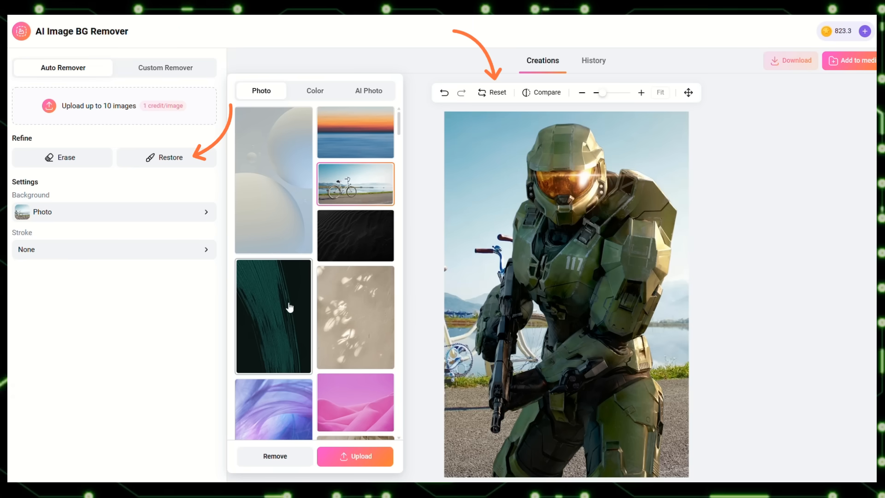
pyautogui.click(273, 315)
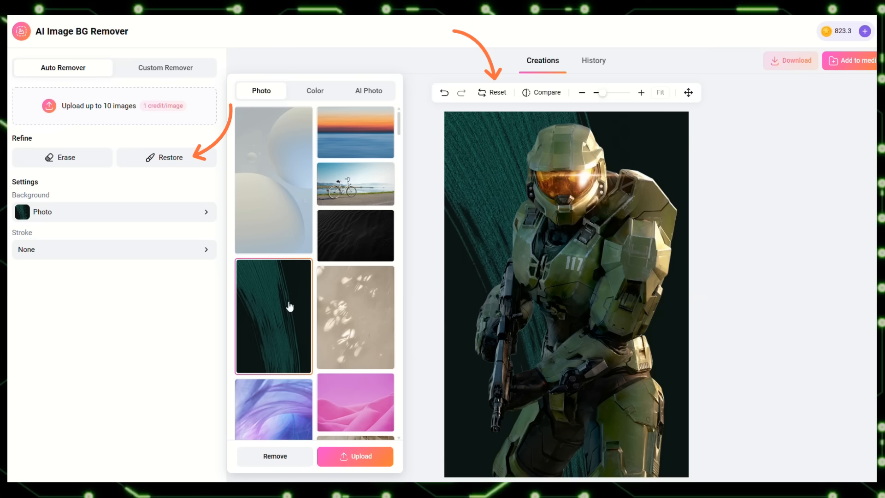
pyautogui.click(354, 402)
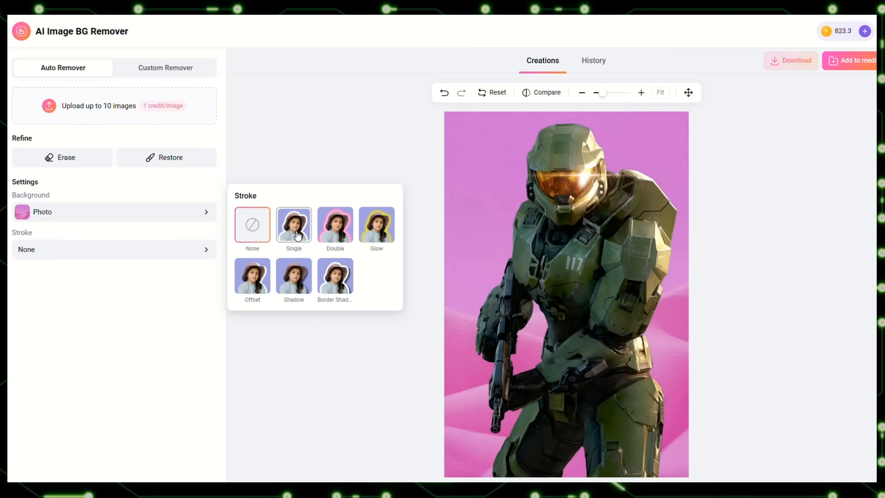
# Try Single and Double strokes, then keep Border Shadow with white border and black shadow
pyautogui.click(293, 225)
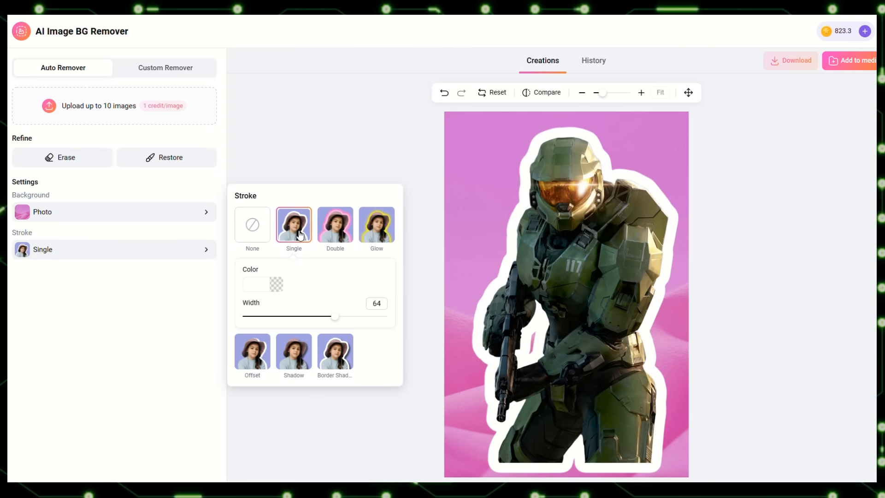
pyautogui.click(335, 224)
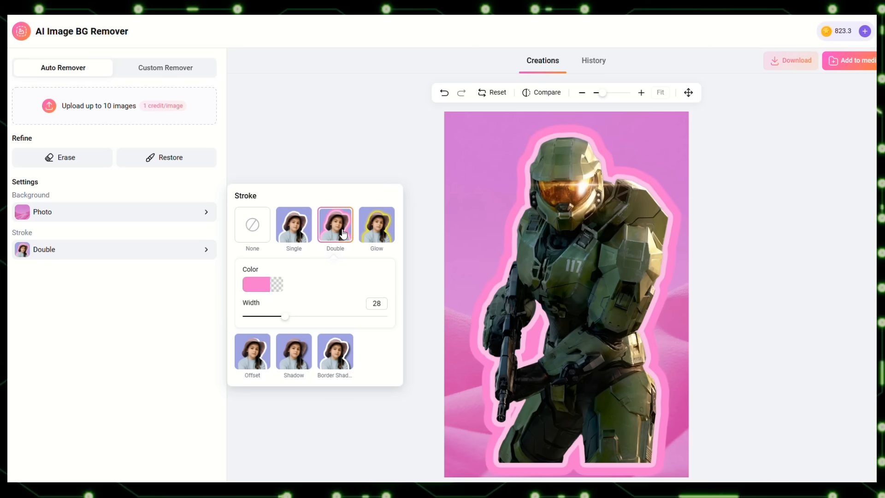
pyautogui.click(376, 224)
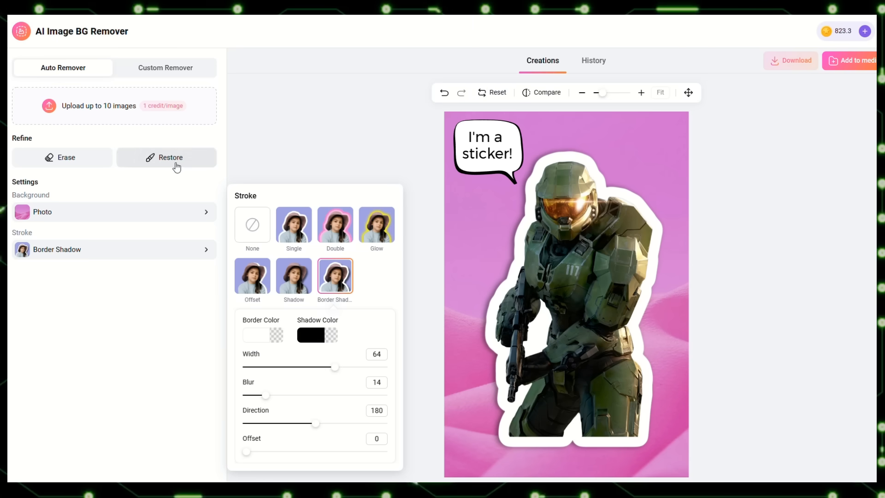
pyautogui.moveTo(186, 169)
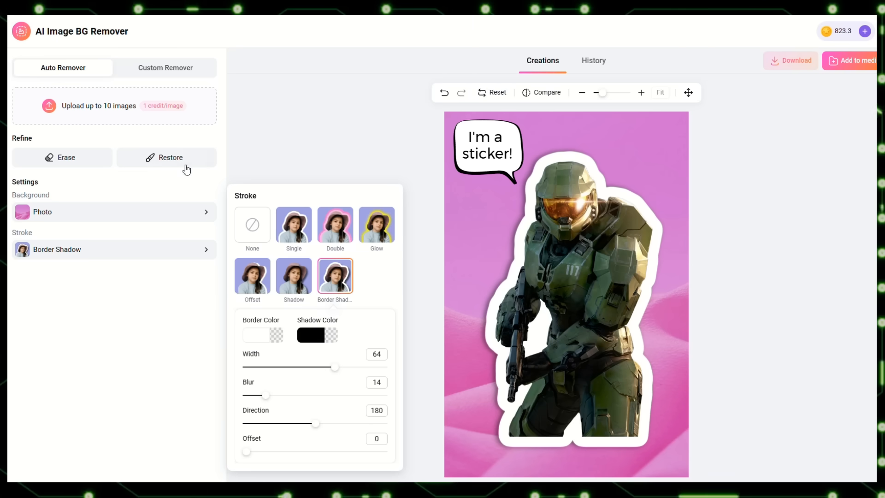
pyautogui.click(166, 157)
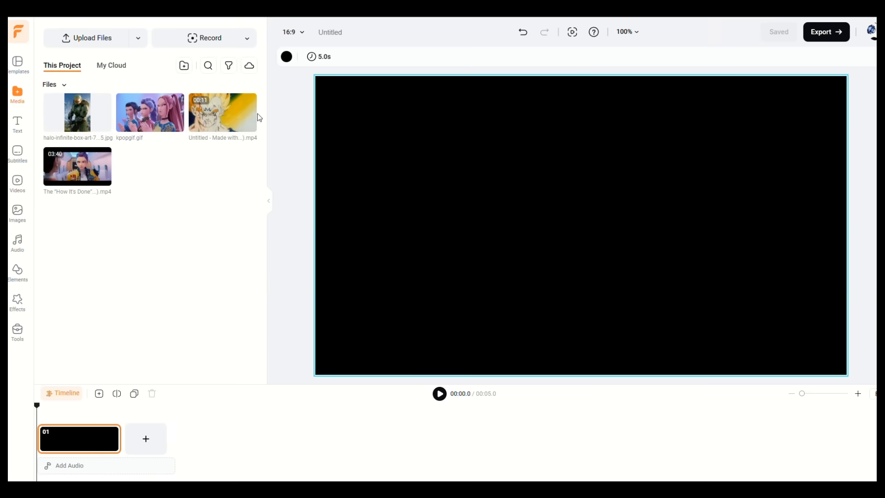
pyautogui.moveTo(162, 170)
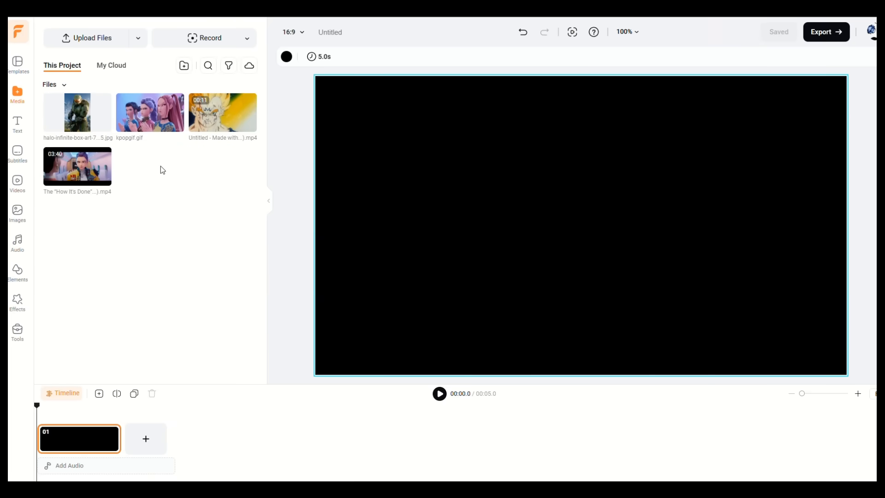
# Open AI Image to Image from the Tools collection
pyautogui.click(17, 332)
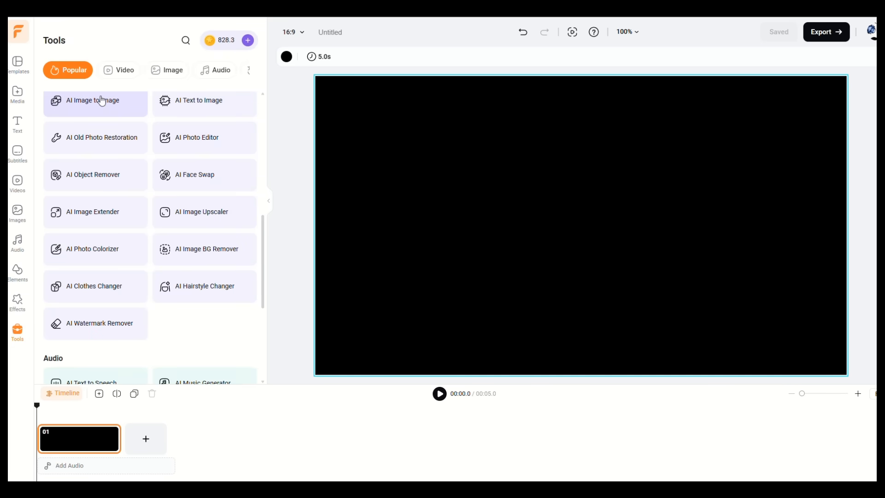
pyautogui.click(95, 104)
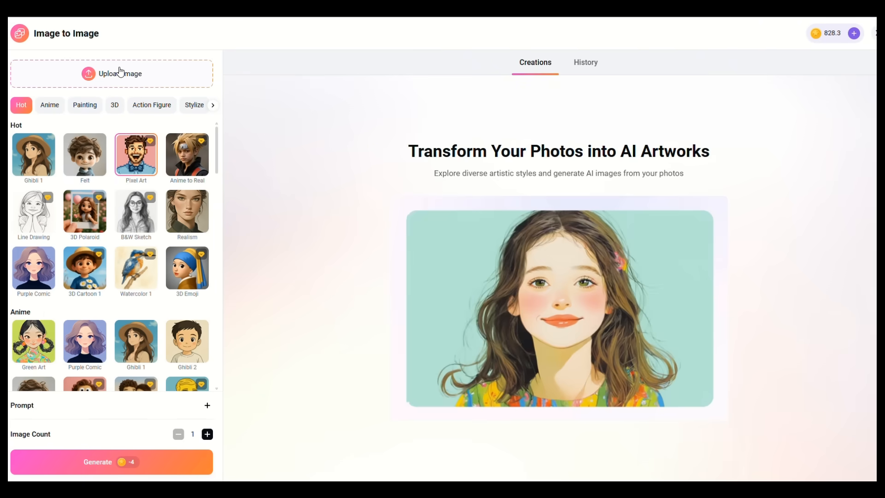
# Upload the Halo box art, choose Felt style with Image Count 2, and generate
pyautogui.click(112, 74)
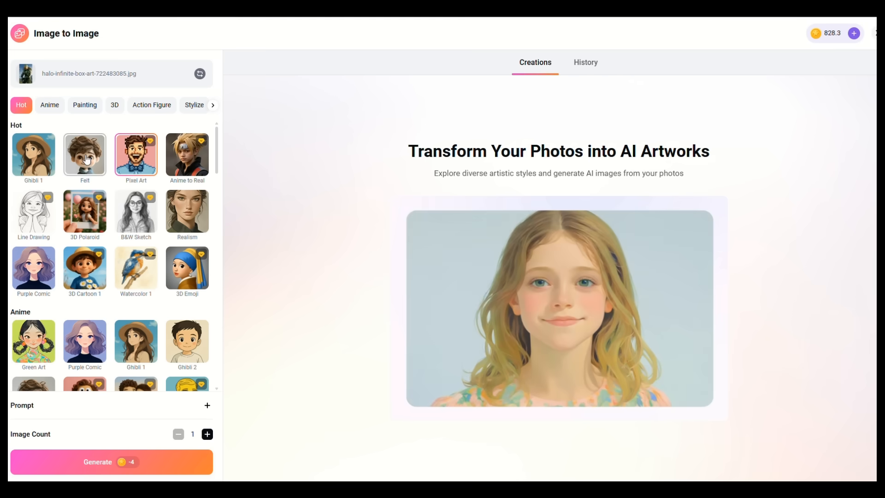
pyautogui.click(85, 155)
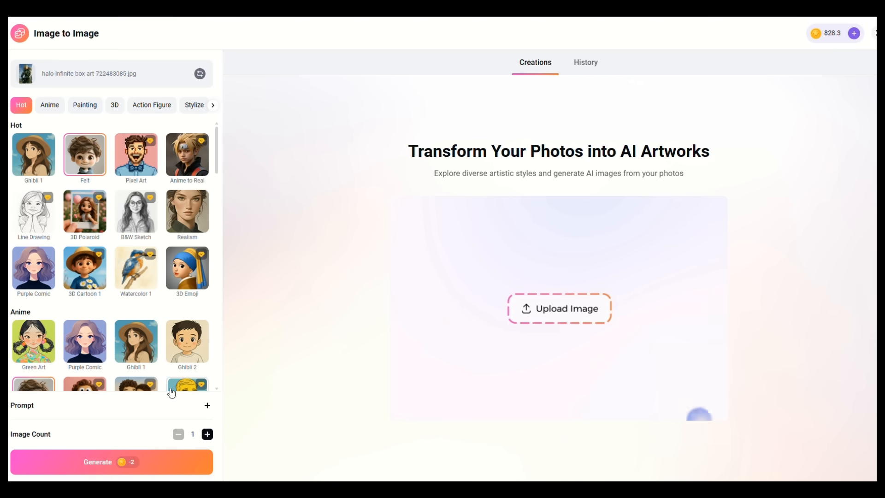
pyautogui.click(208, 434)
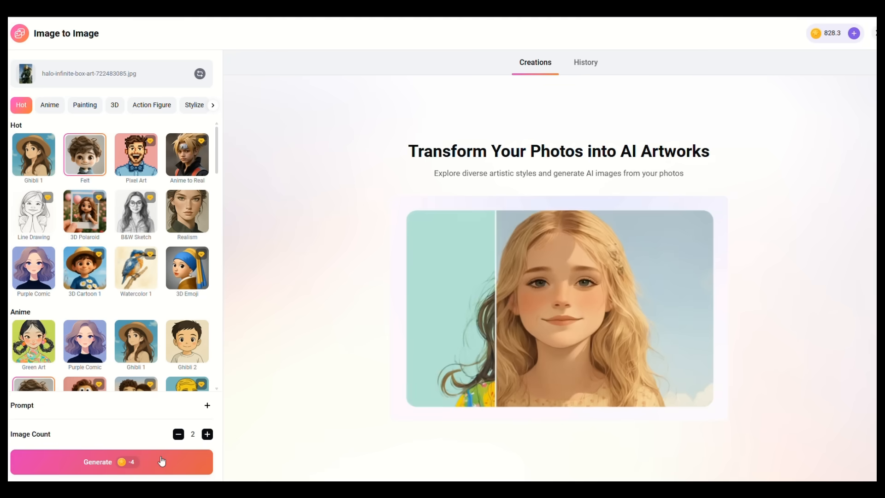
pyautogui.click(110, 462)
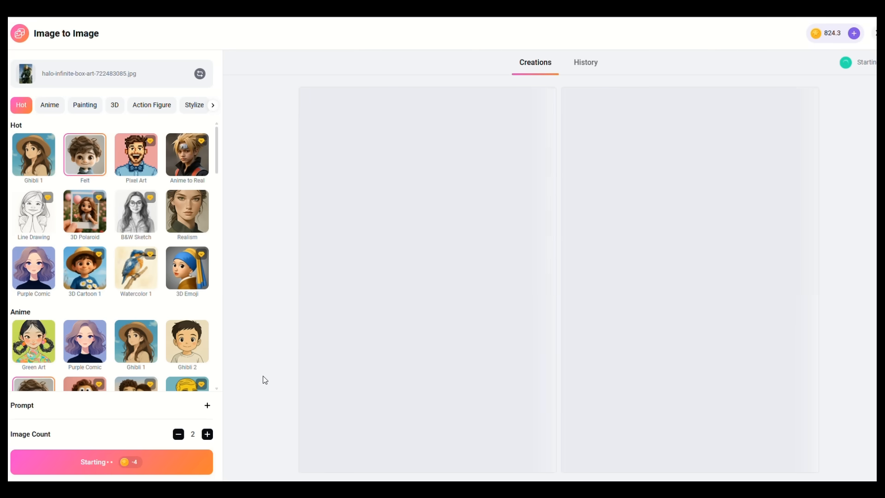
pyautogui.click(111, 462)
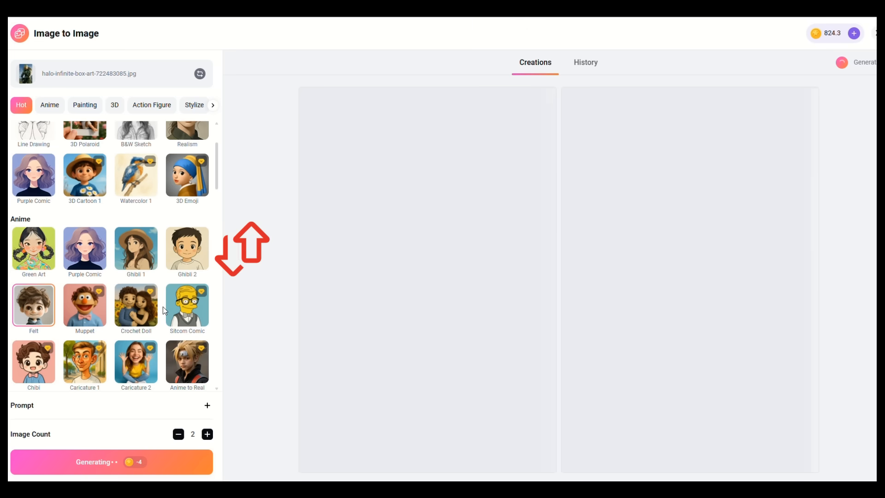
pyautogui.scroll(-3)
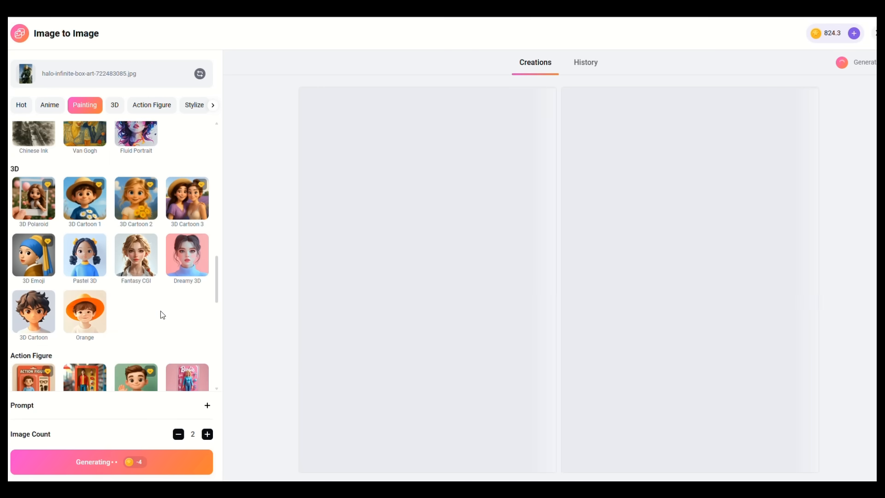
pyautogui.click(115, 105)
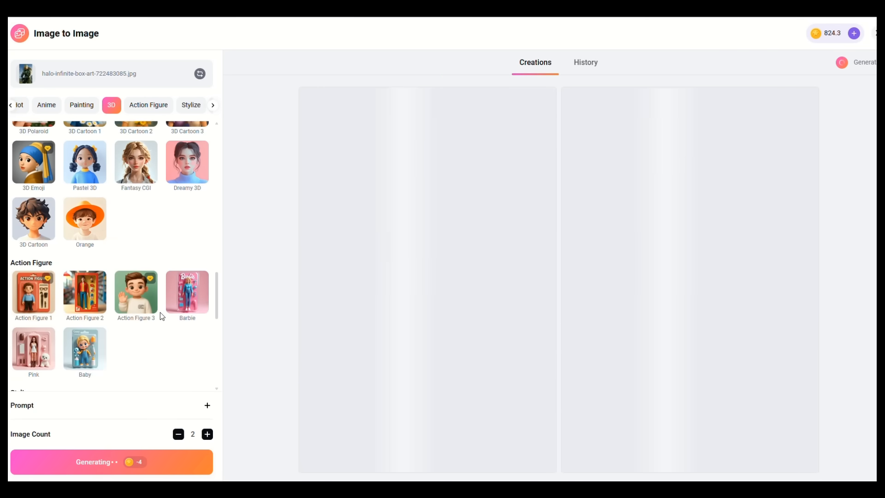
pyautogui.click(147, 104)
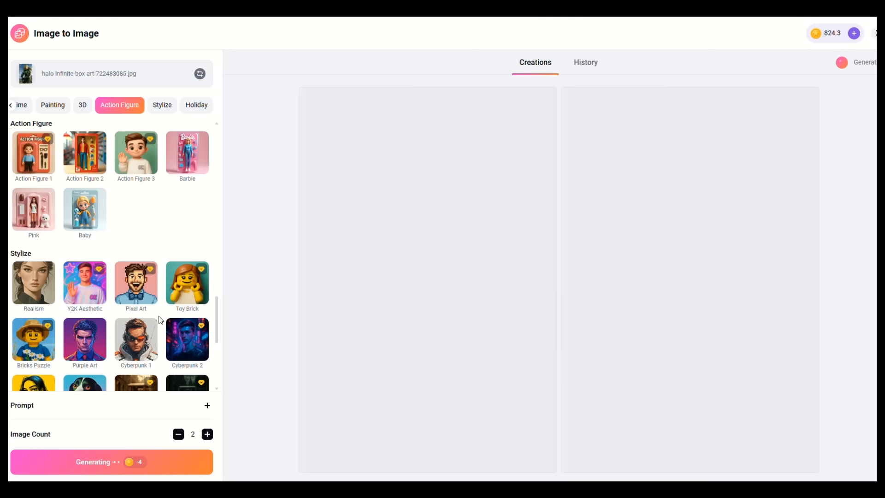
pyautogui.click(162, 106)
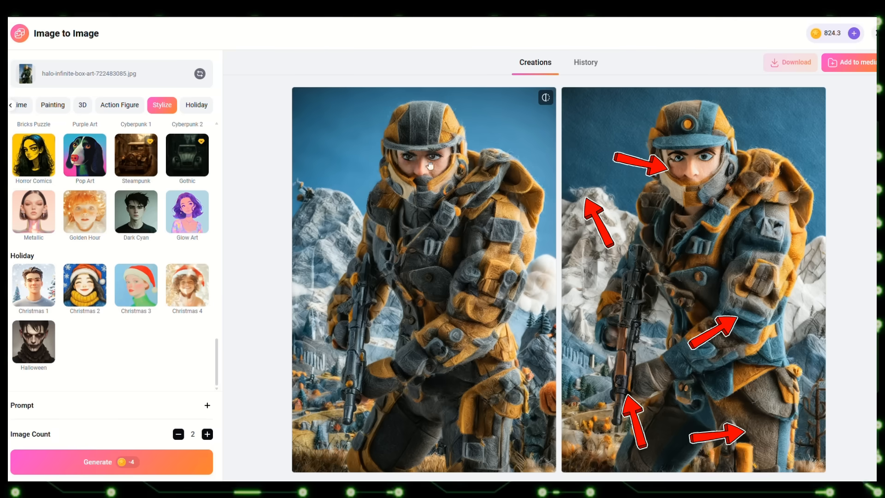
pyautogui.moveTo(497, 159)
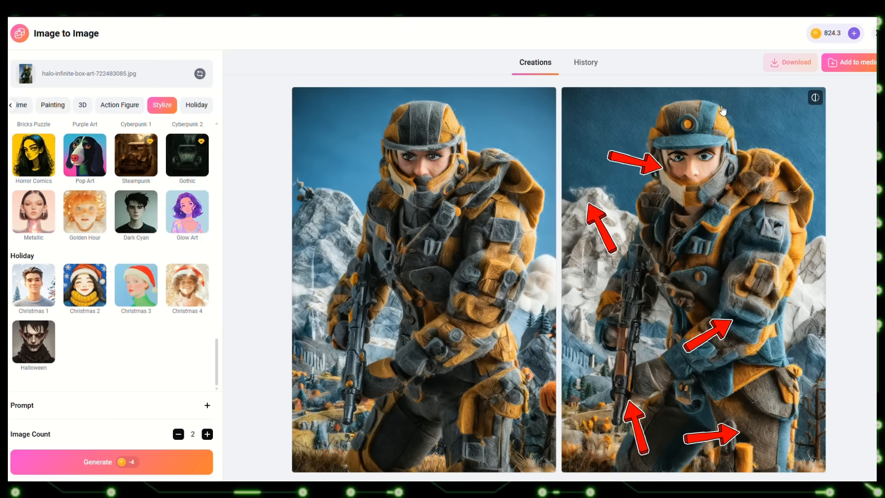
pyautogui.moveTo(588, 237)
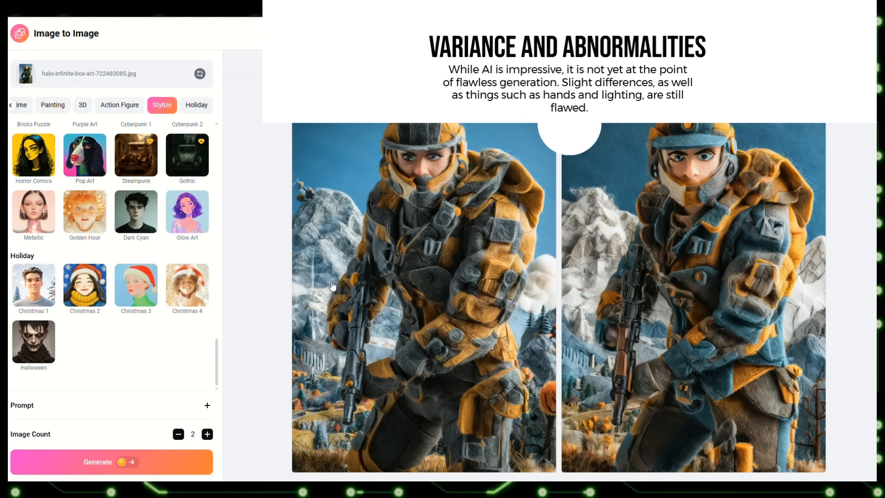
pyautogui.moveTo(428, 330)
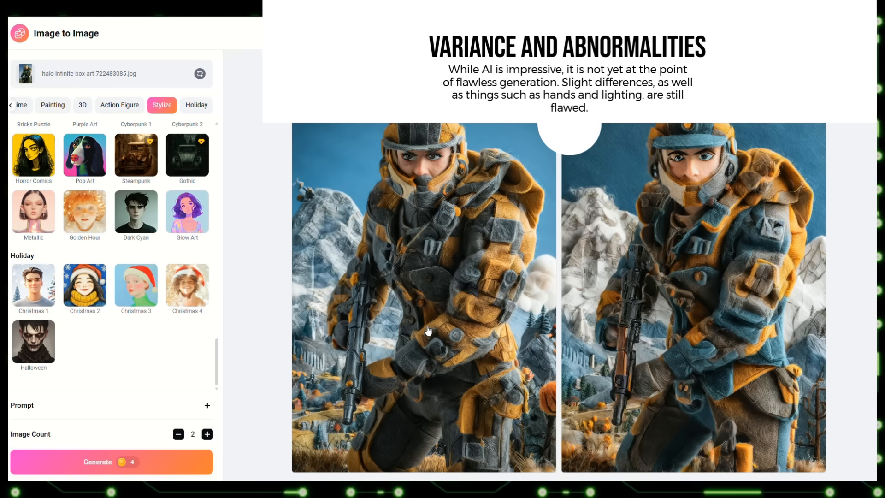
pyautogui.moveTo(495, 265)
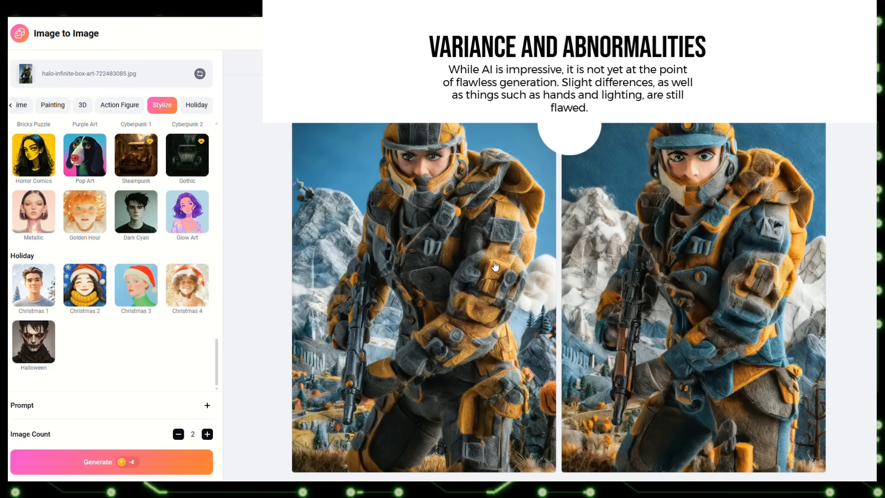
pyautogui.moveTo(682, 348)
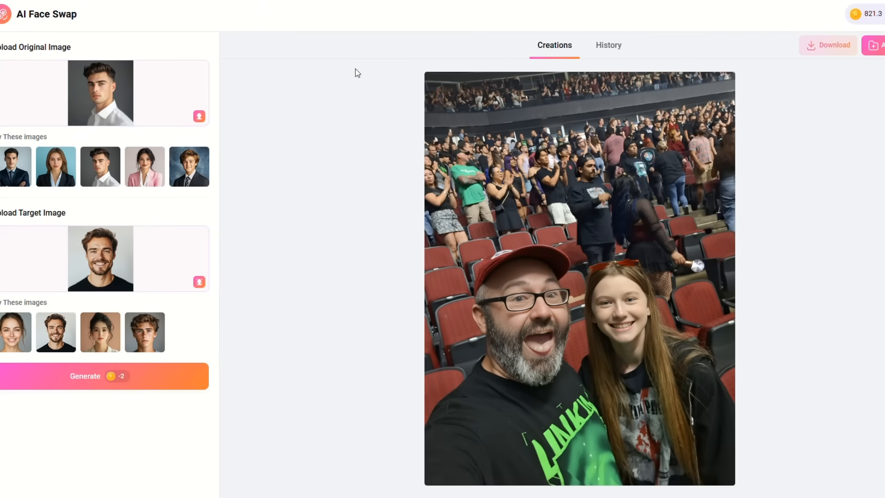
pyautogui.moveTo(445, 250)
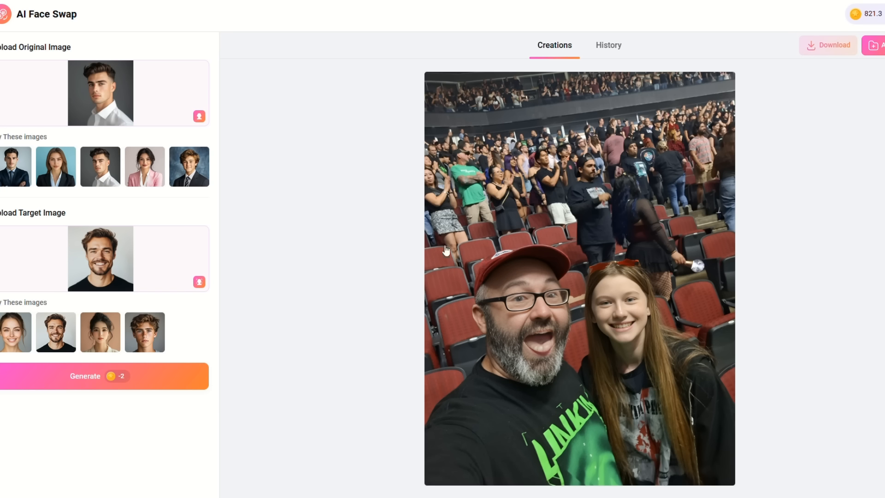
pyautogui.moveTo(646, 359)
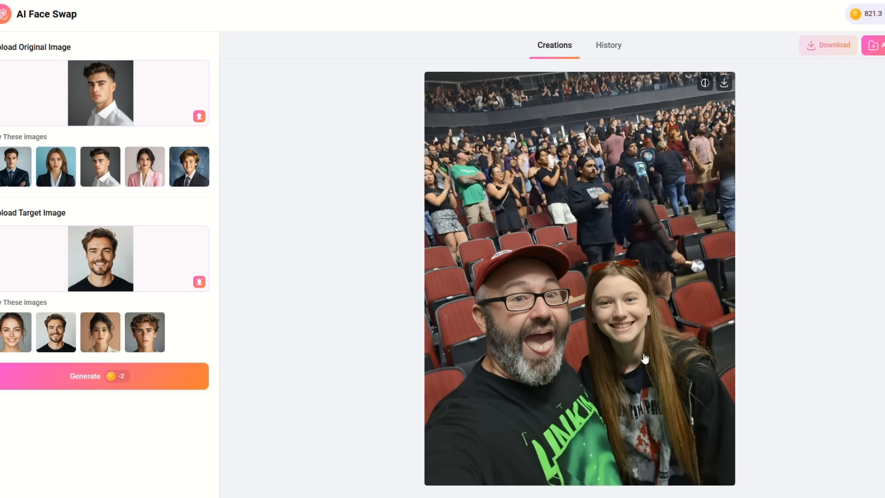
pyautogui.moveTo(646, 293)
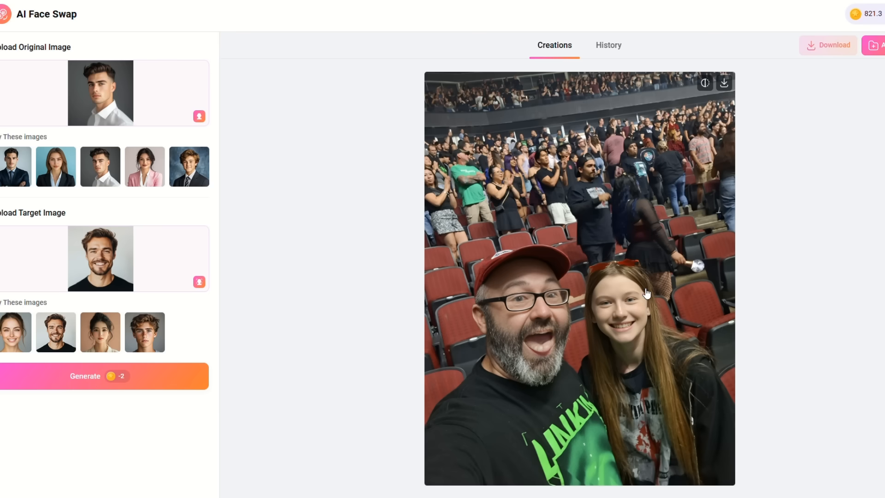
pyautogui.moveTo(597, 153)
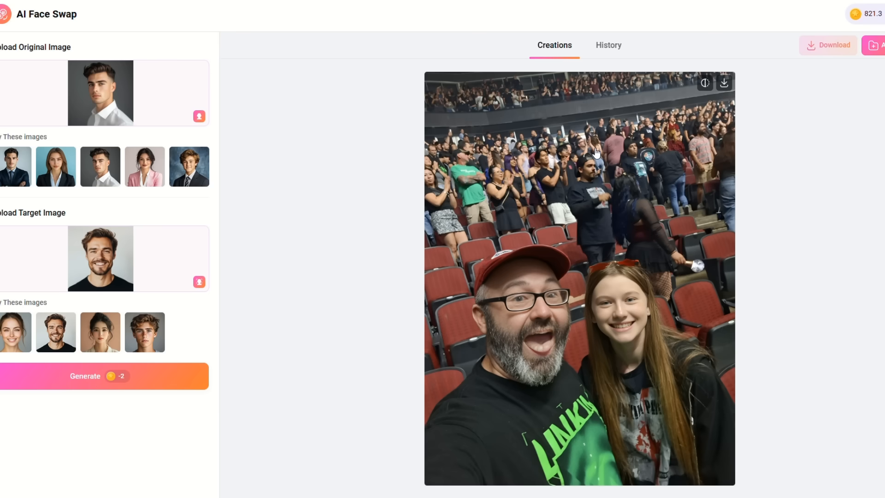
pyautogui.moveTo(534, 148)
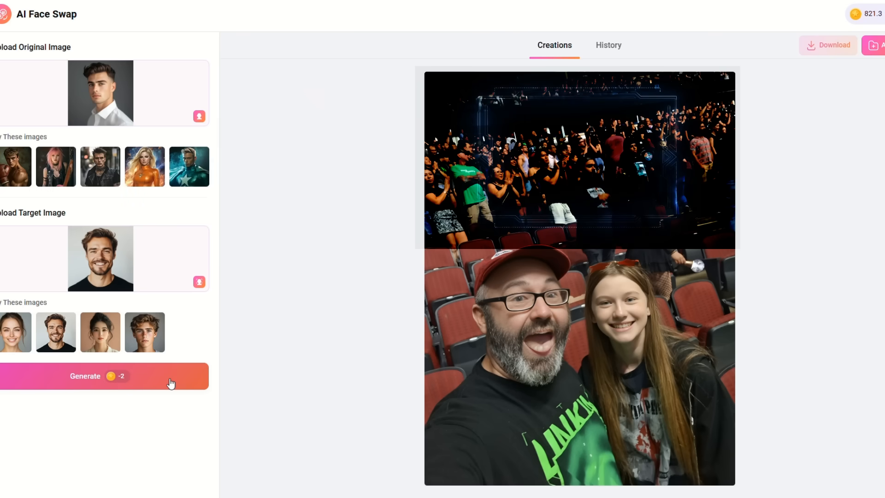
# Generate the face swap and compare the result with the bearded target photo
pyautogui.click(104, 376)
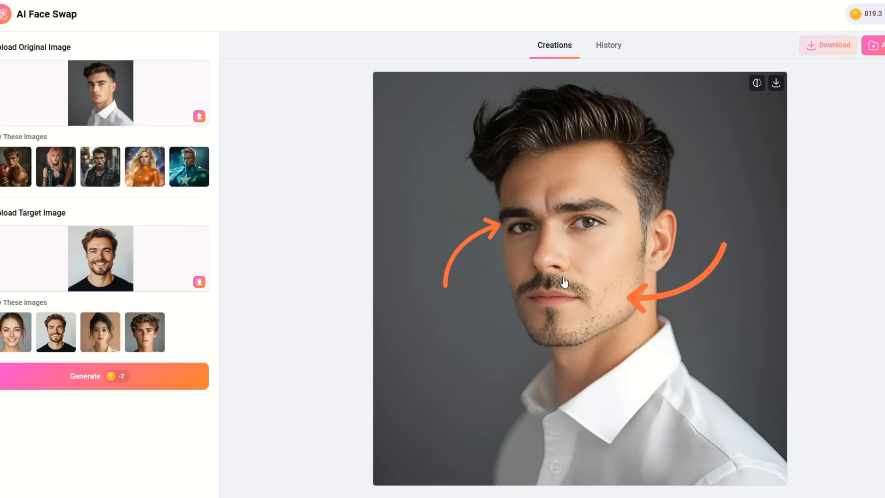
pyautogui.moveTo(568, 332)
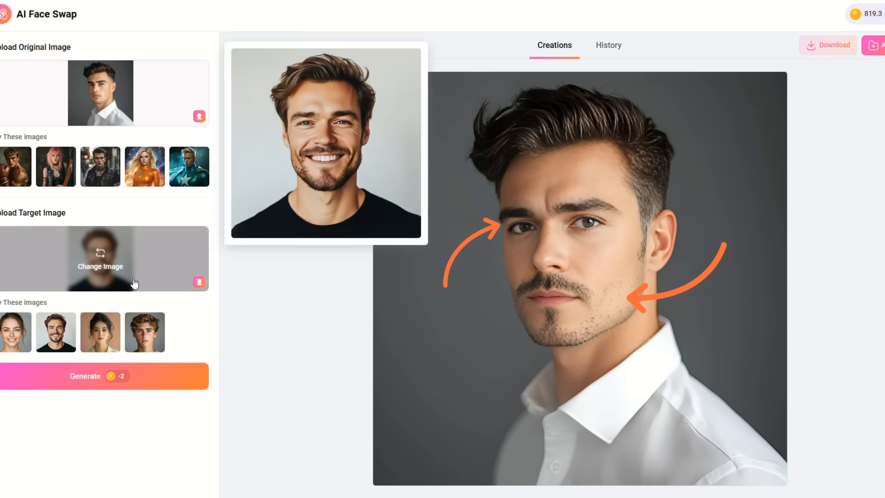
pyautogui.moveTo(306, 169)
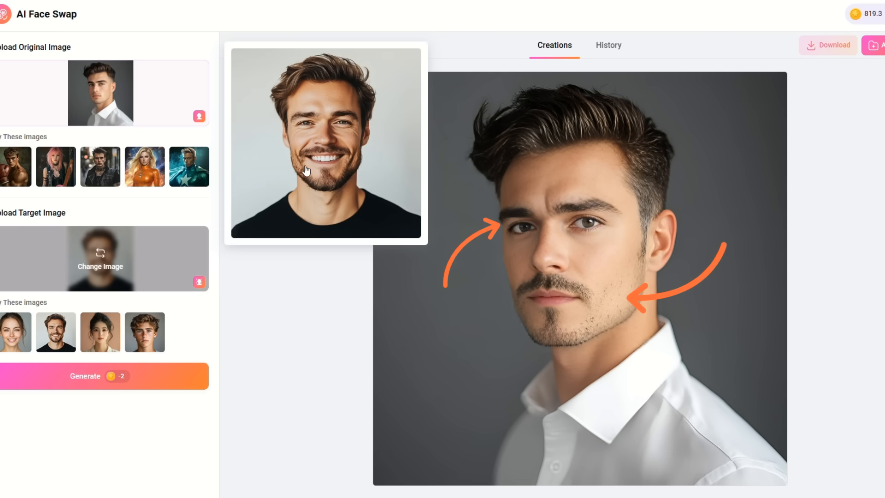
pyautogui.moveTo(303, 154)
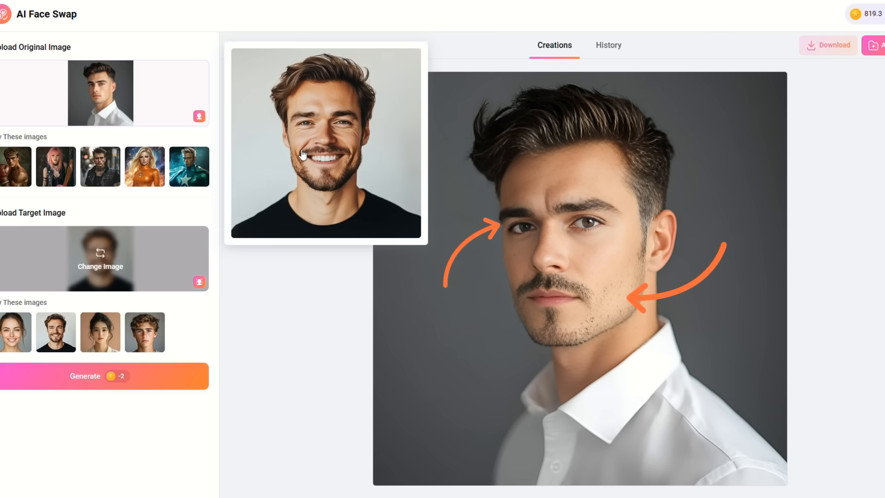
pyautogui.moveTo(365, 139)
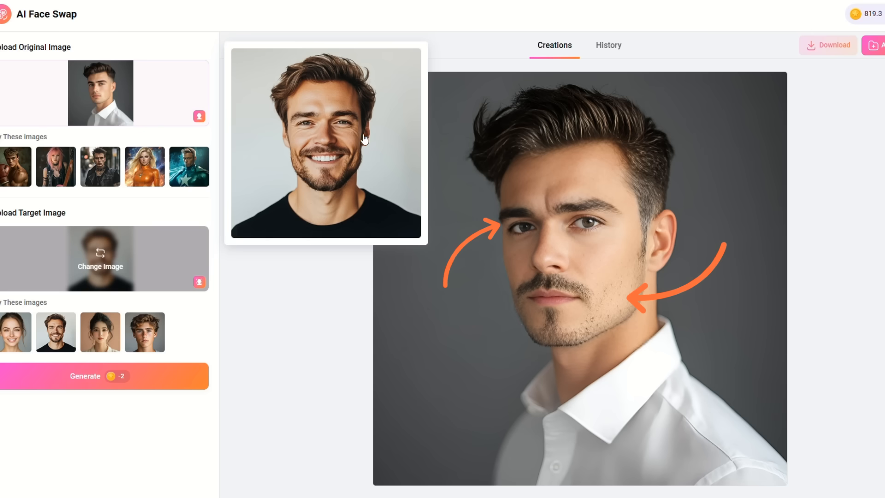
pyautogui.moveTo(304, 72)
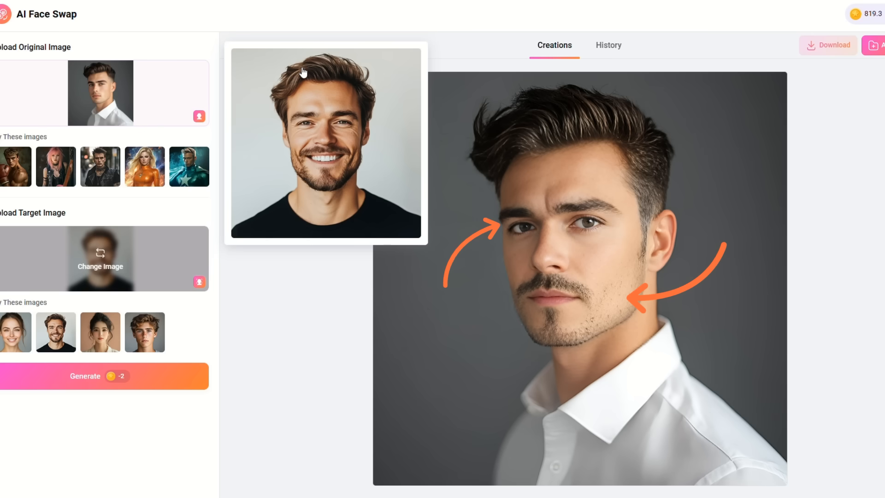
pyautogui.click(325, 143)
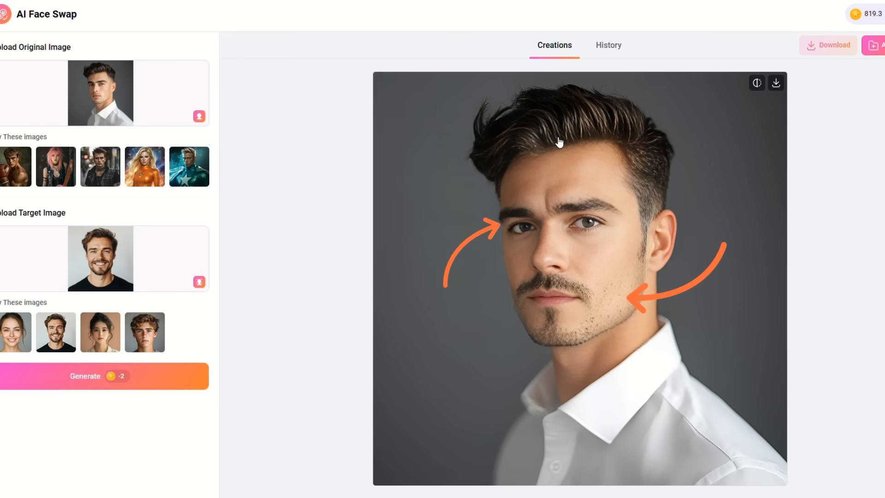
pyautogui.moveTo(576, 106)
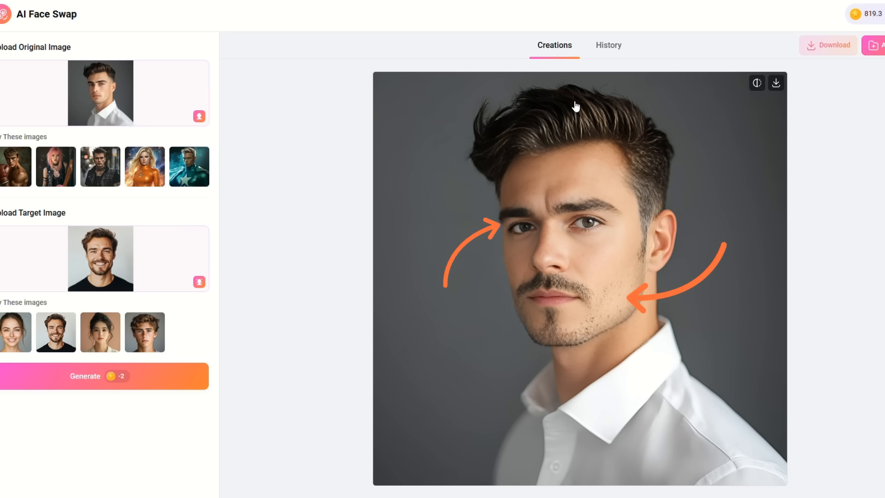
pyautogui.moveTo(316, 322)
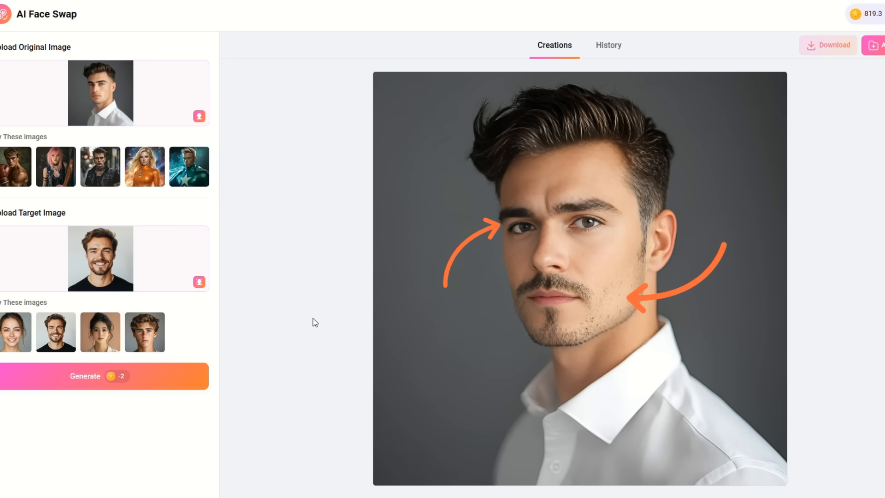